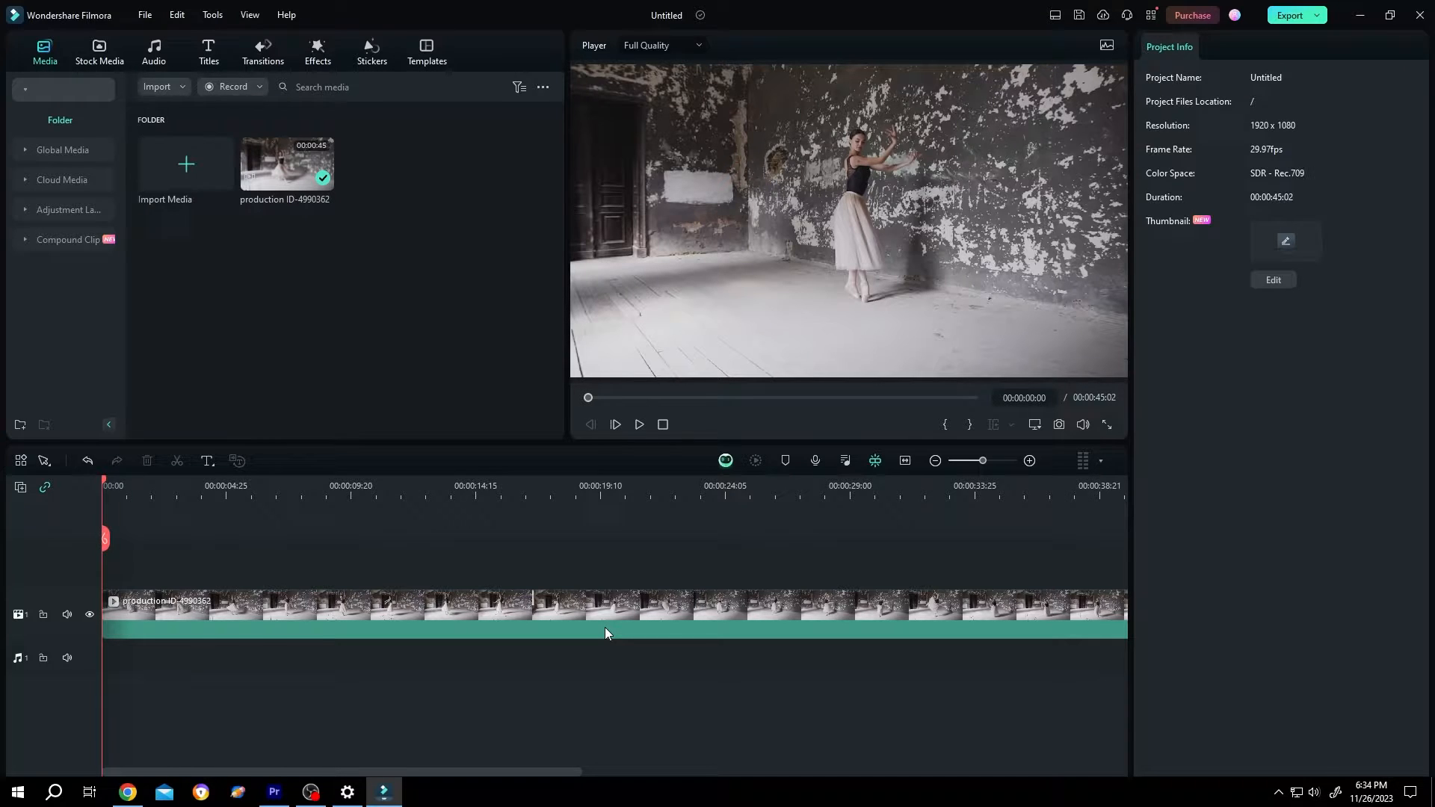
- Browse Stock Media's Library to the Solid Color swatches and scroll to the pink shades
left_click(98, 52)
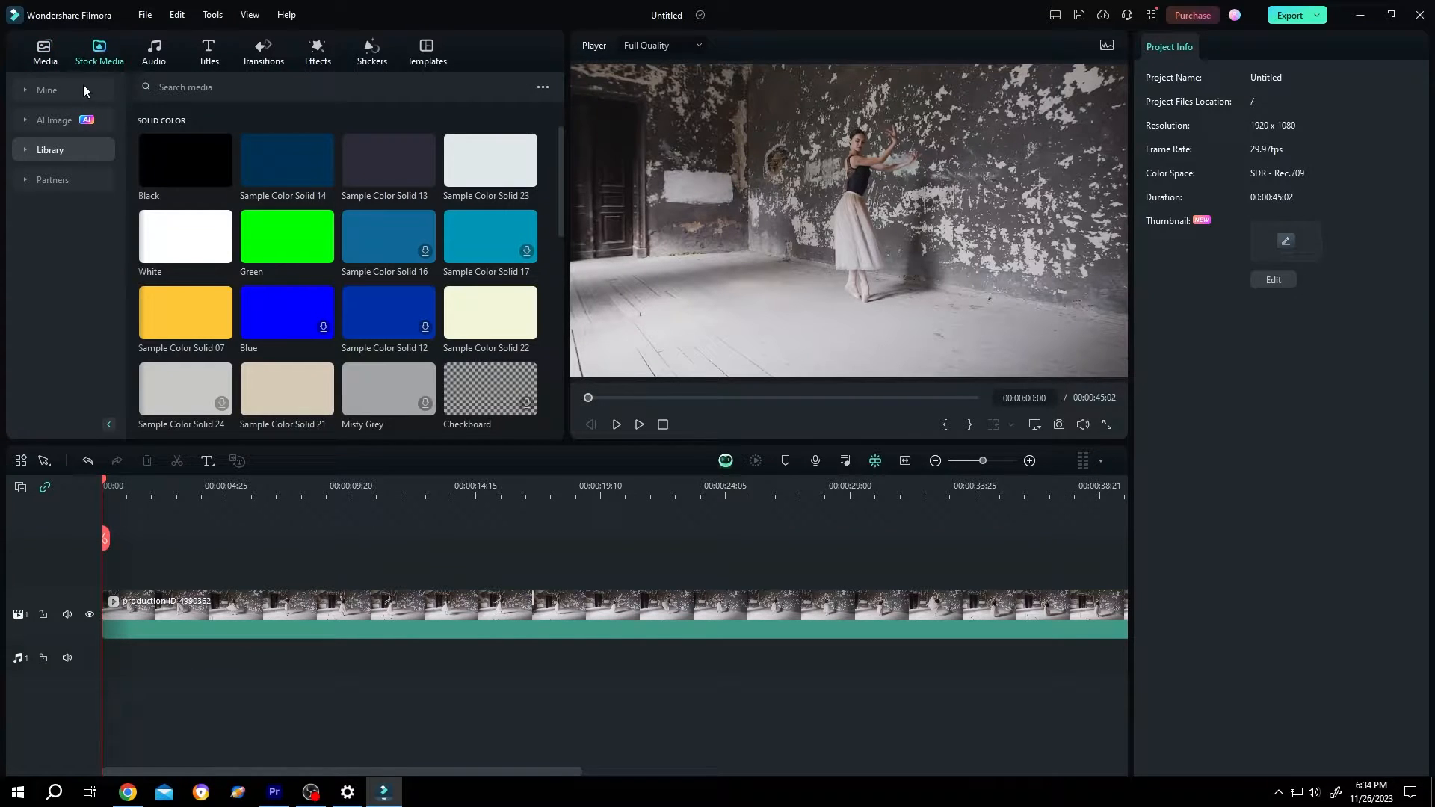
left_click(51, 149)
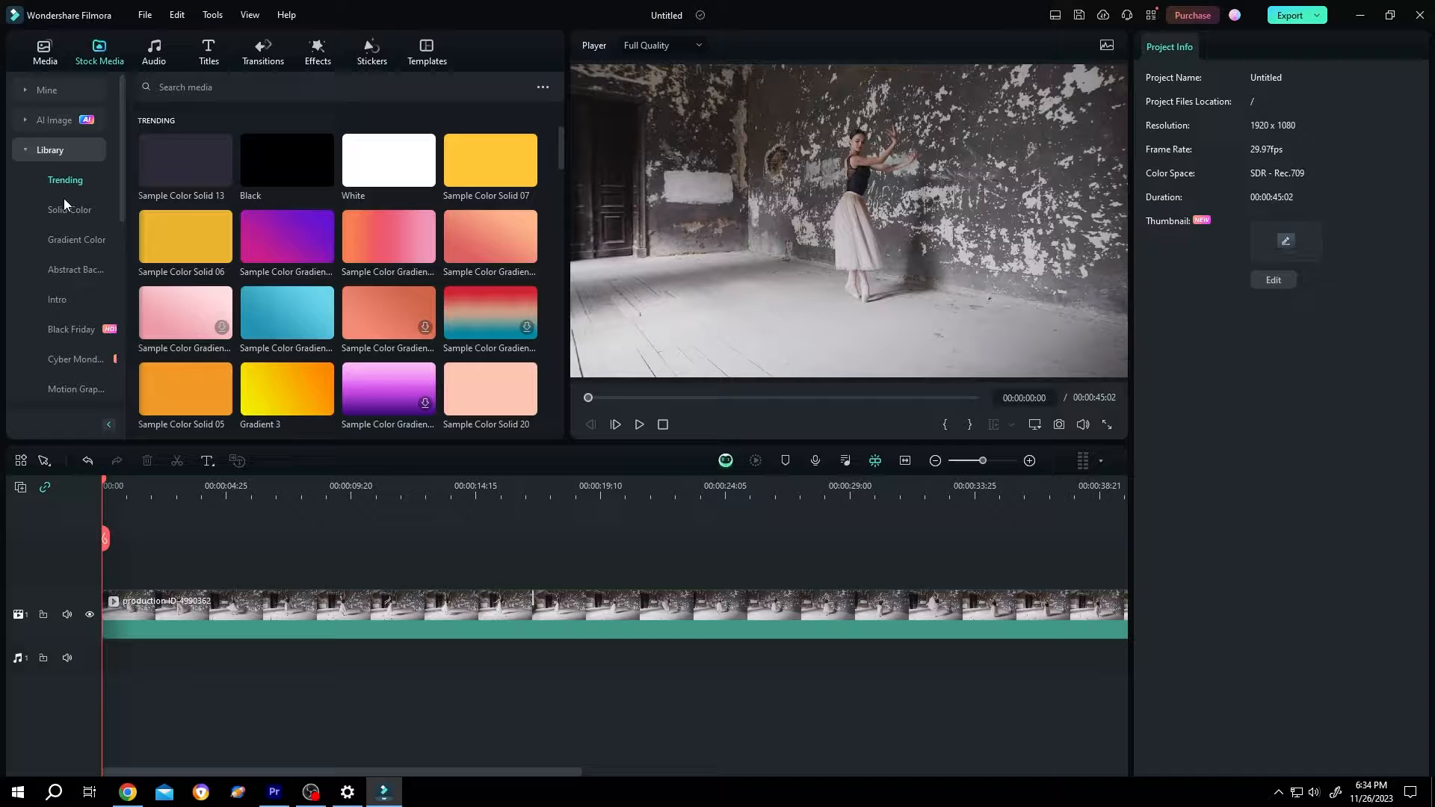
left_click(69, 209)
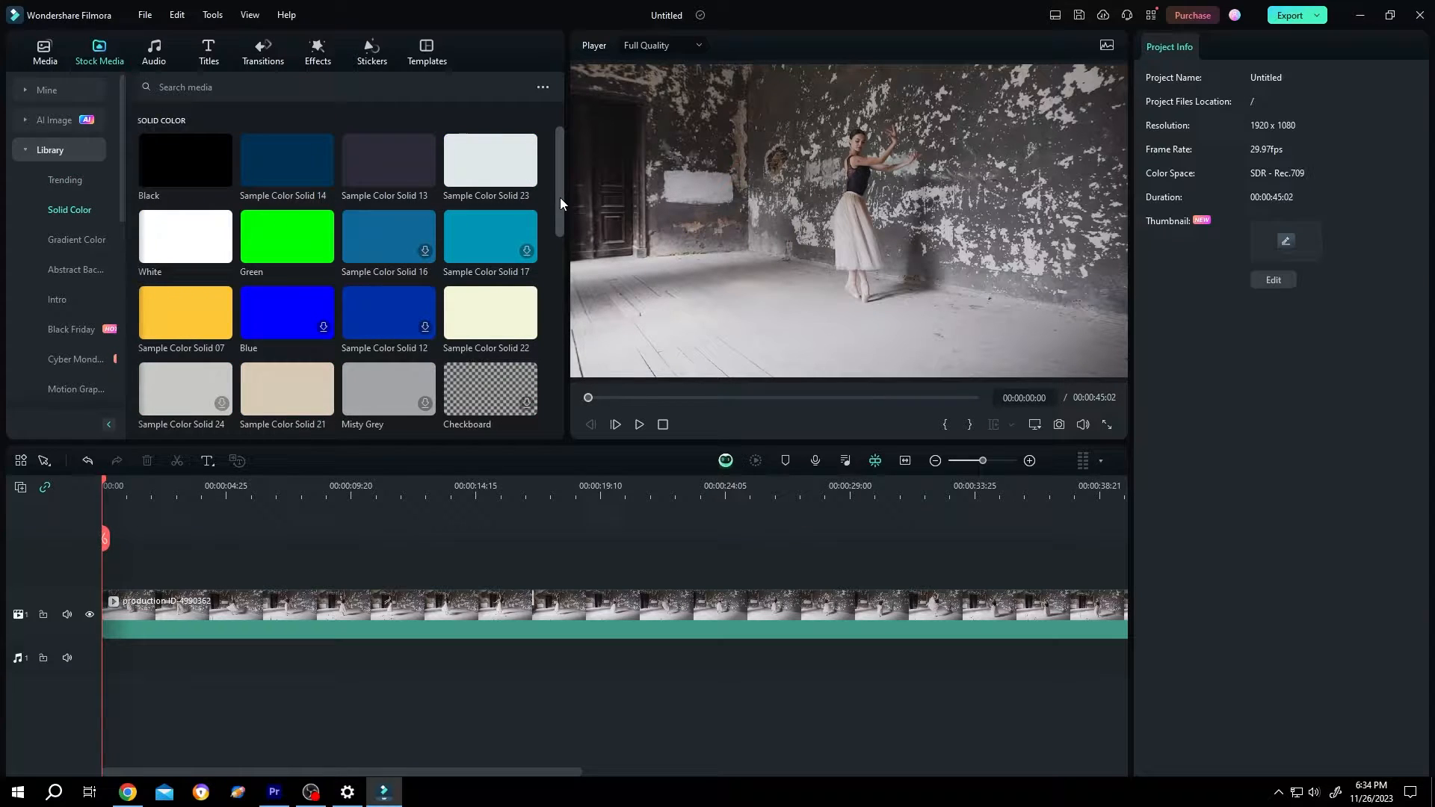
scroll("down", 3)
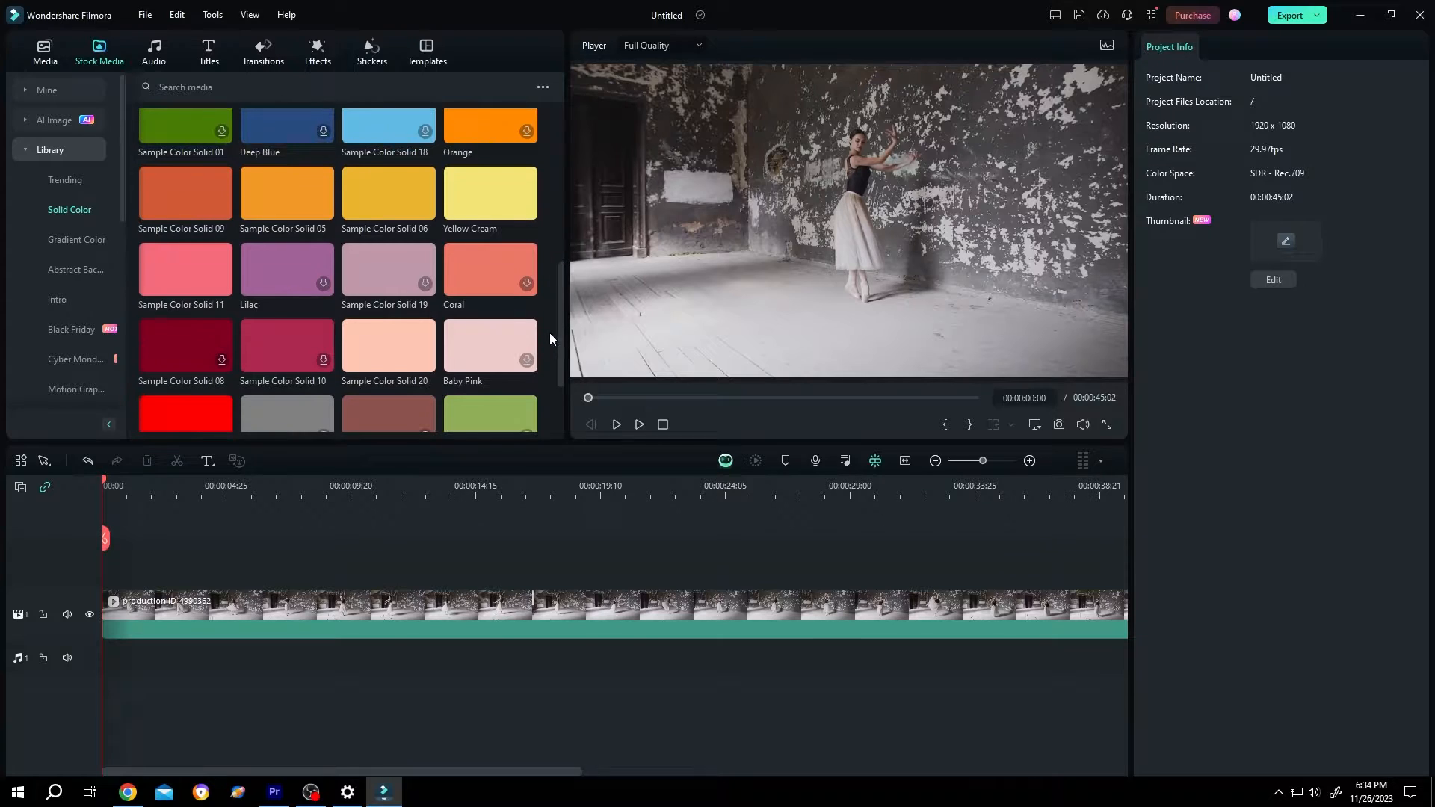
- Place Sample Color Solid 11 on track 2 above the dance video and stretch it to the video's end
left_click_drag(185, 268, 136, 506)
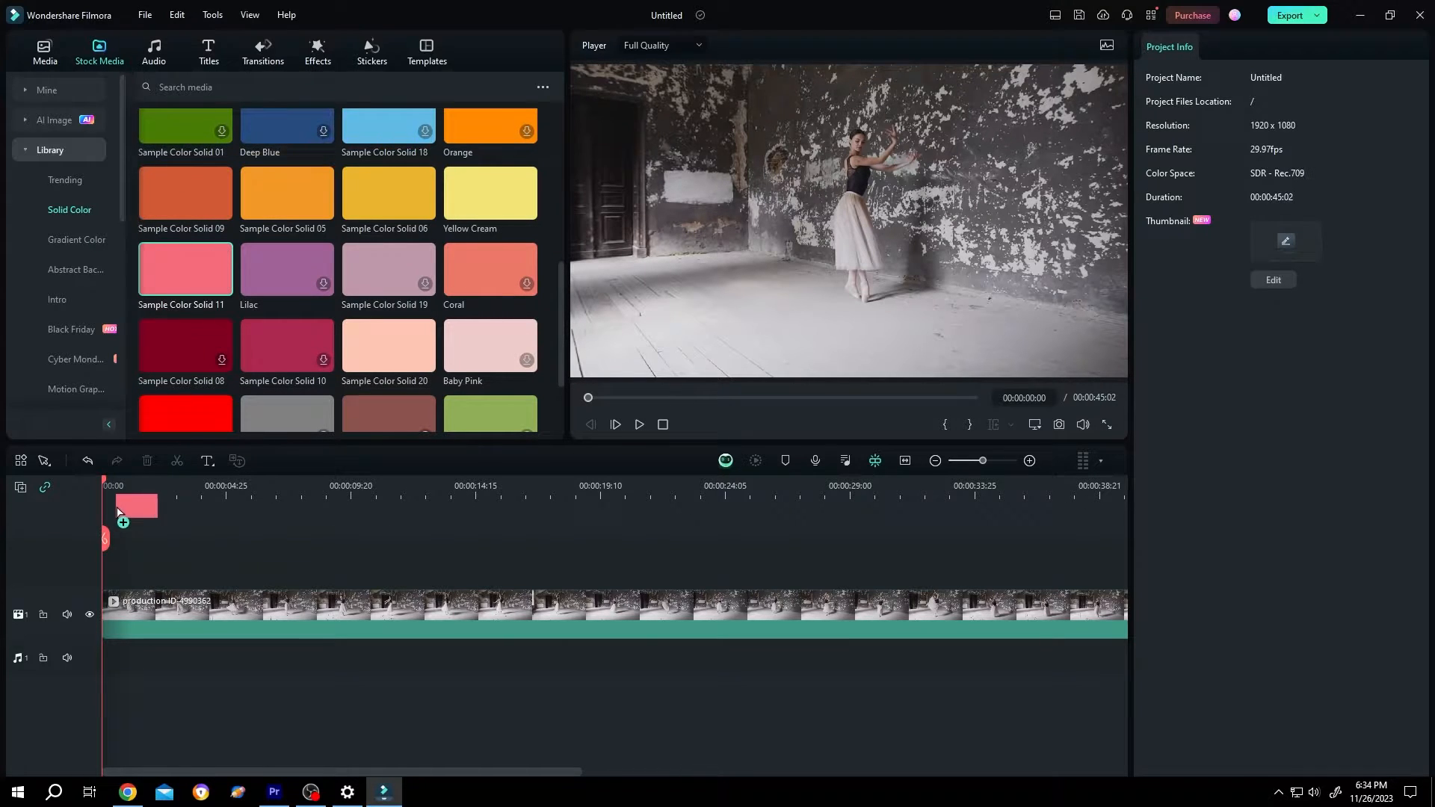
left_click_drag(121, 507, 166, 577)
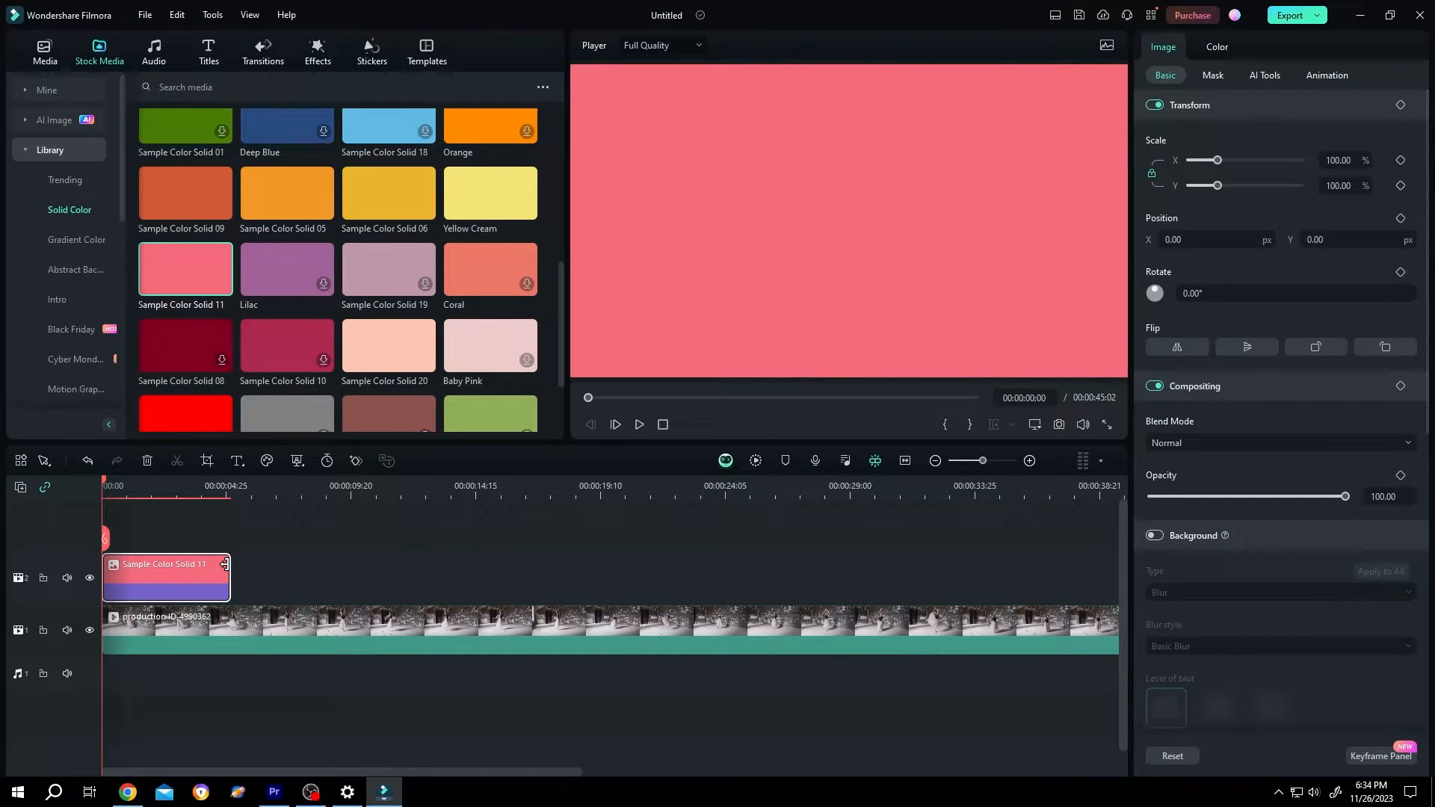
left_click_drag(225, 577, 1079, 577)
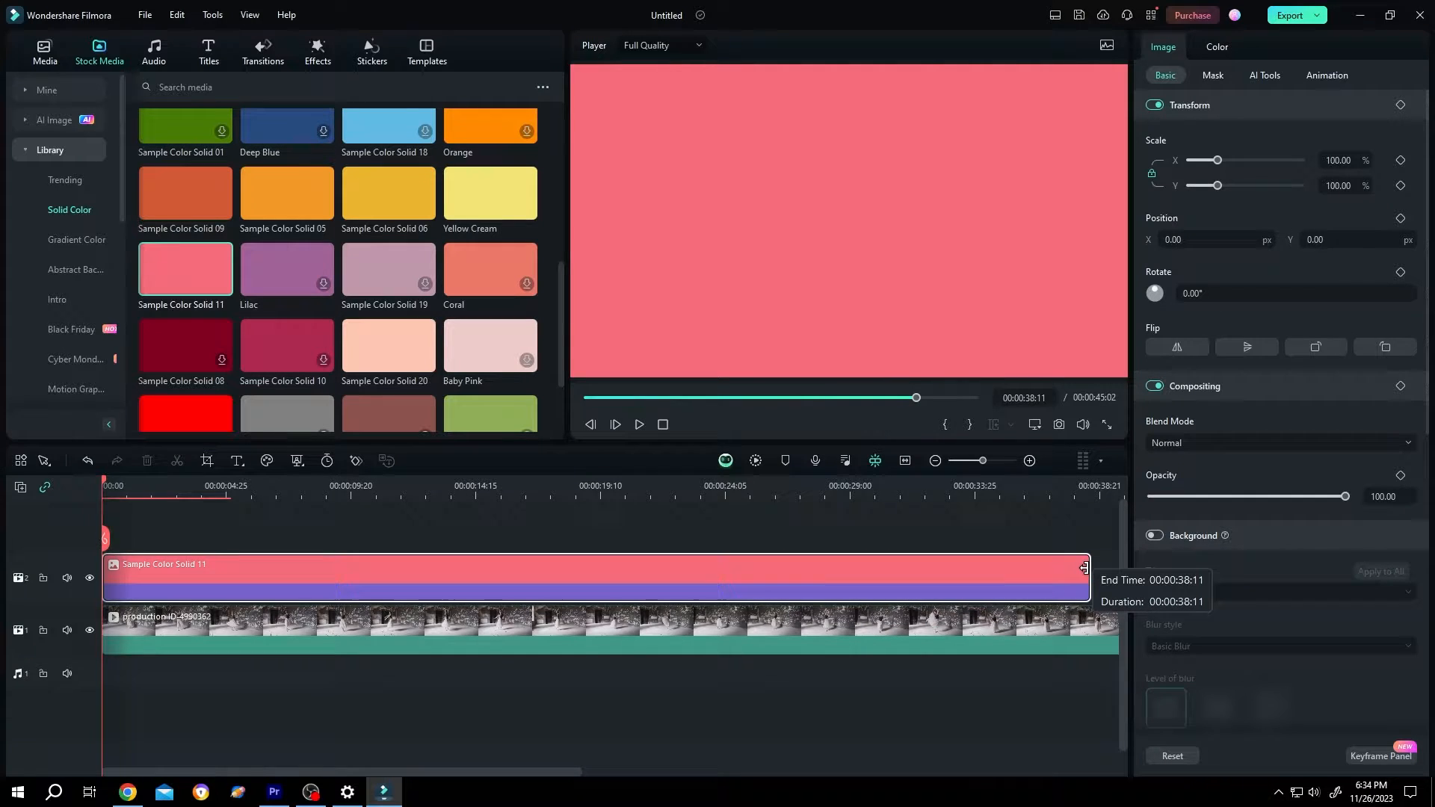
left_click(317, 51)
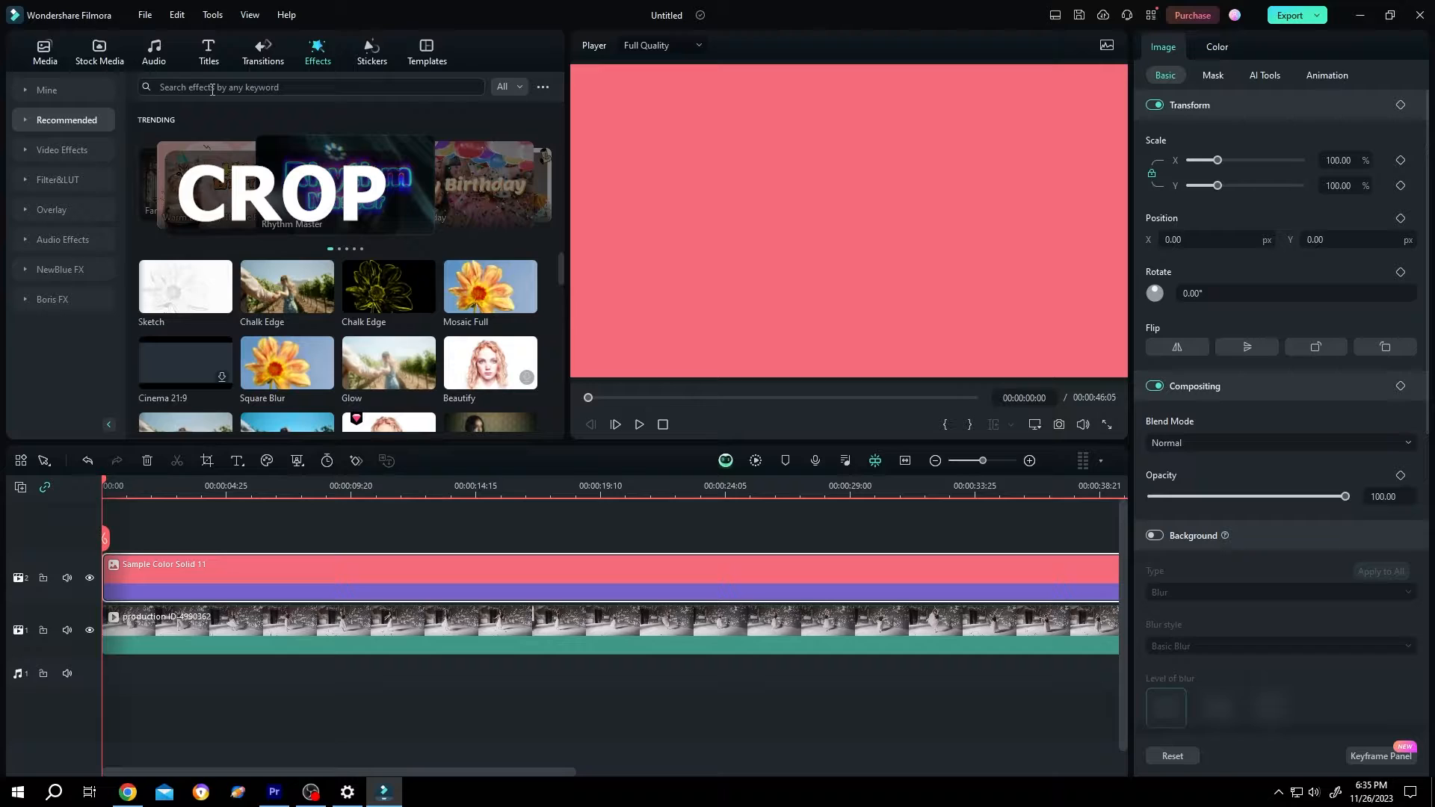
- Apply the Crop effect to the pink clip with Top about 94, leaving a thin bottom bar
type("crop")
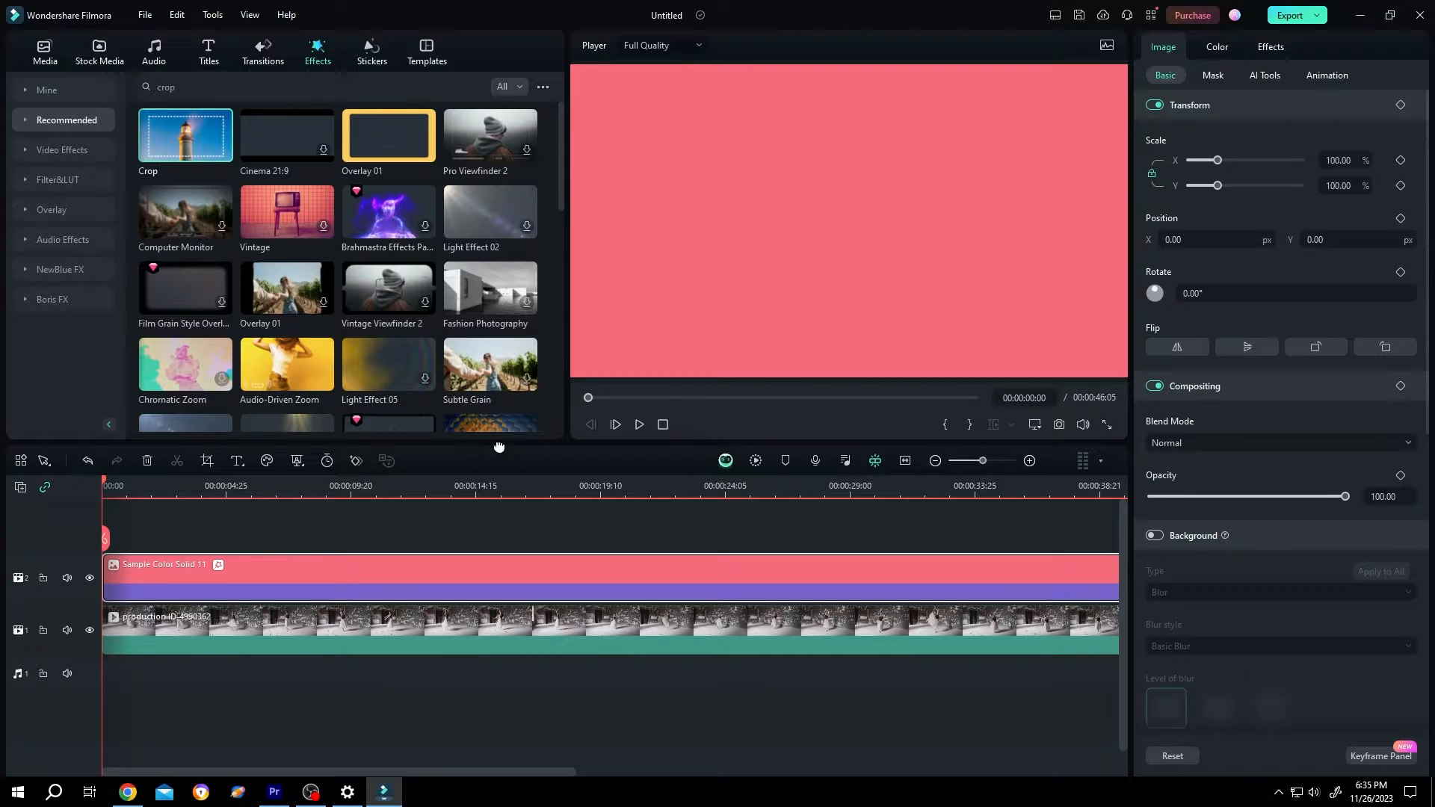
left_click(1270, 47)
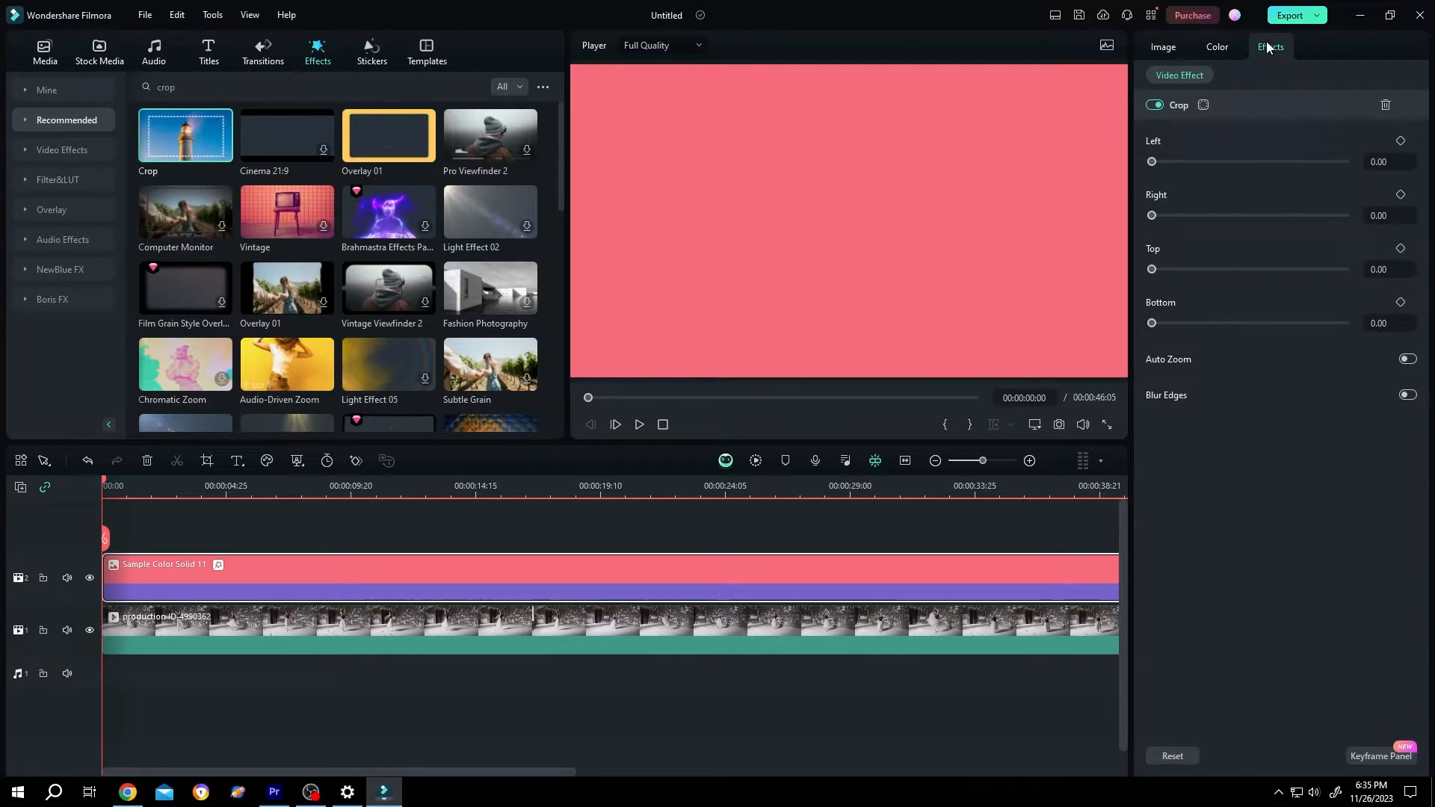
left_click_drag(1151, 269, 1196, 269)
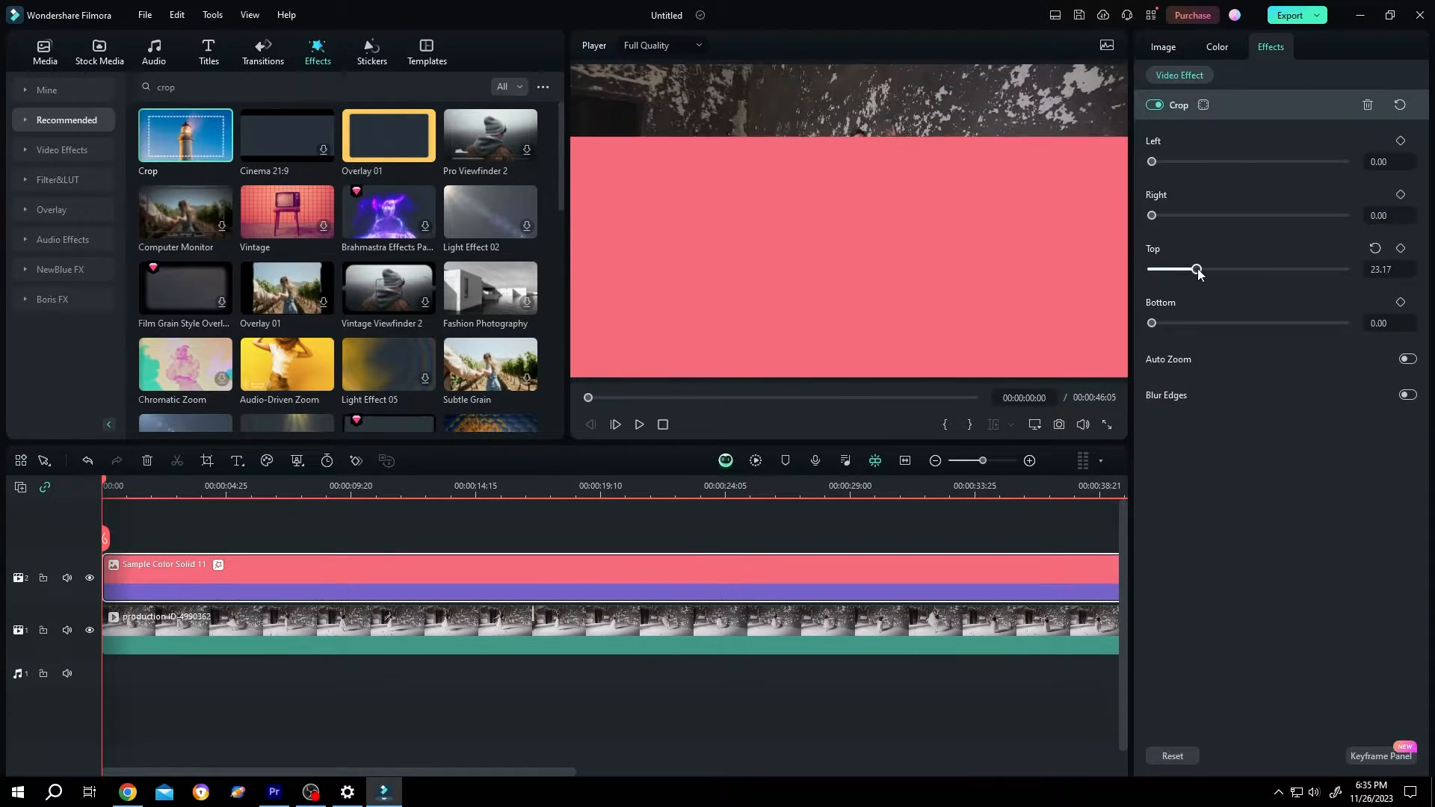
left_click_drag(1196, 269, 1334, 269)
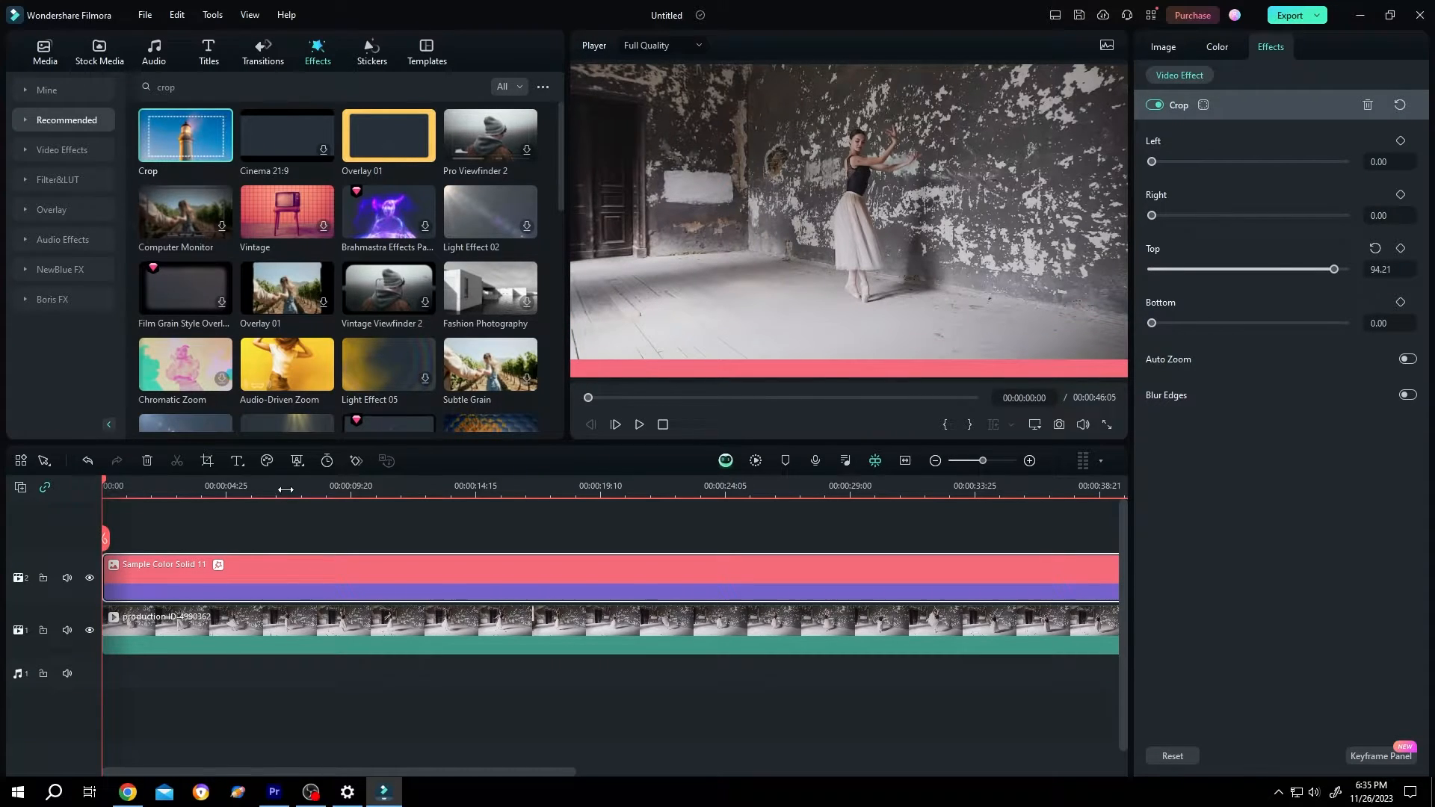
- Keyframe the bottom bar's Right crop from 100 at 0s to 0 at about 10s
left_click(247, 485)
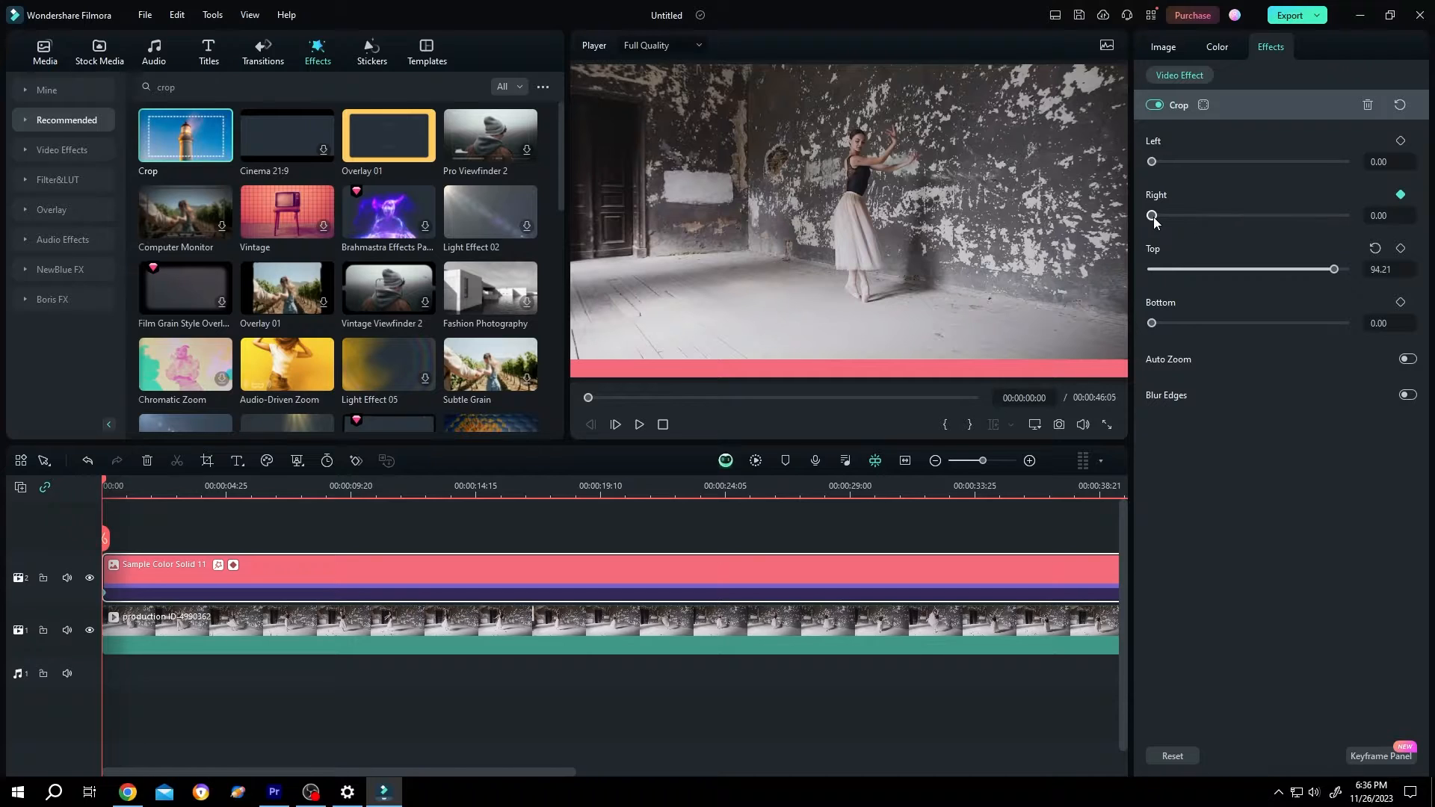
left_click_drag(1152, 215, 1345, 215)
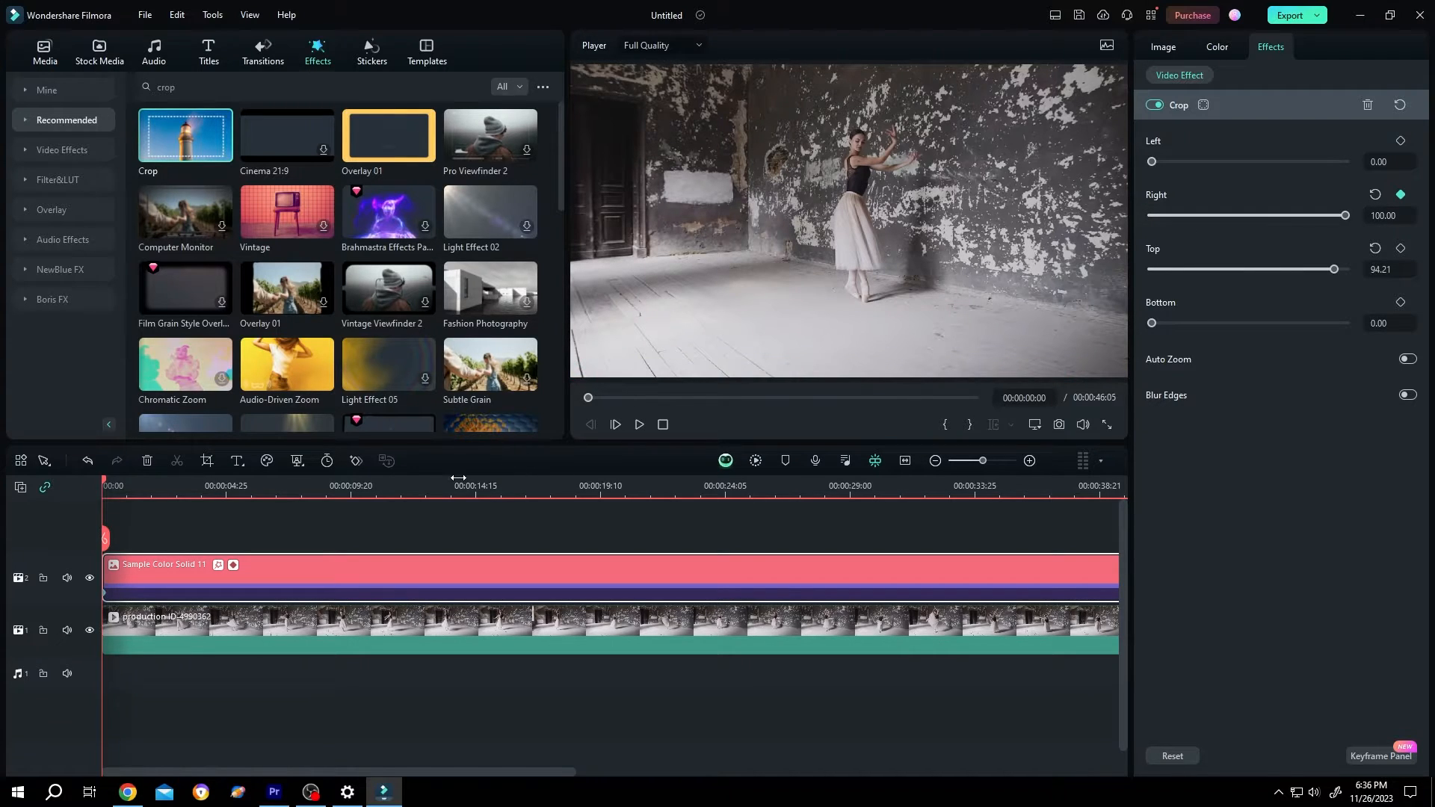
left_click(357, 485)
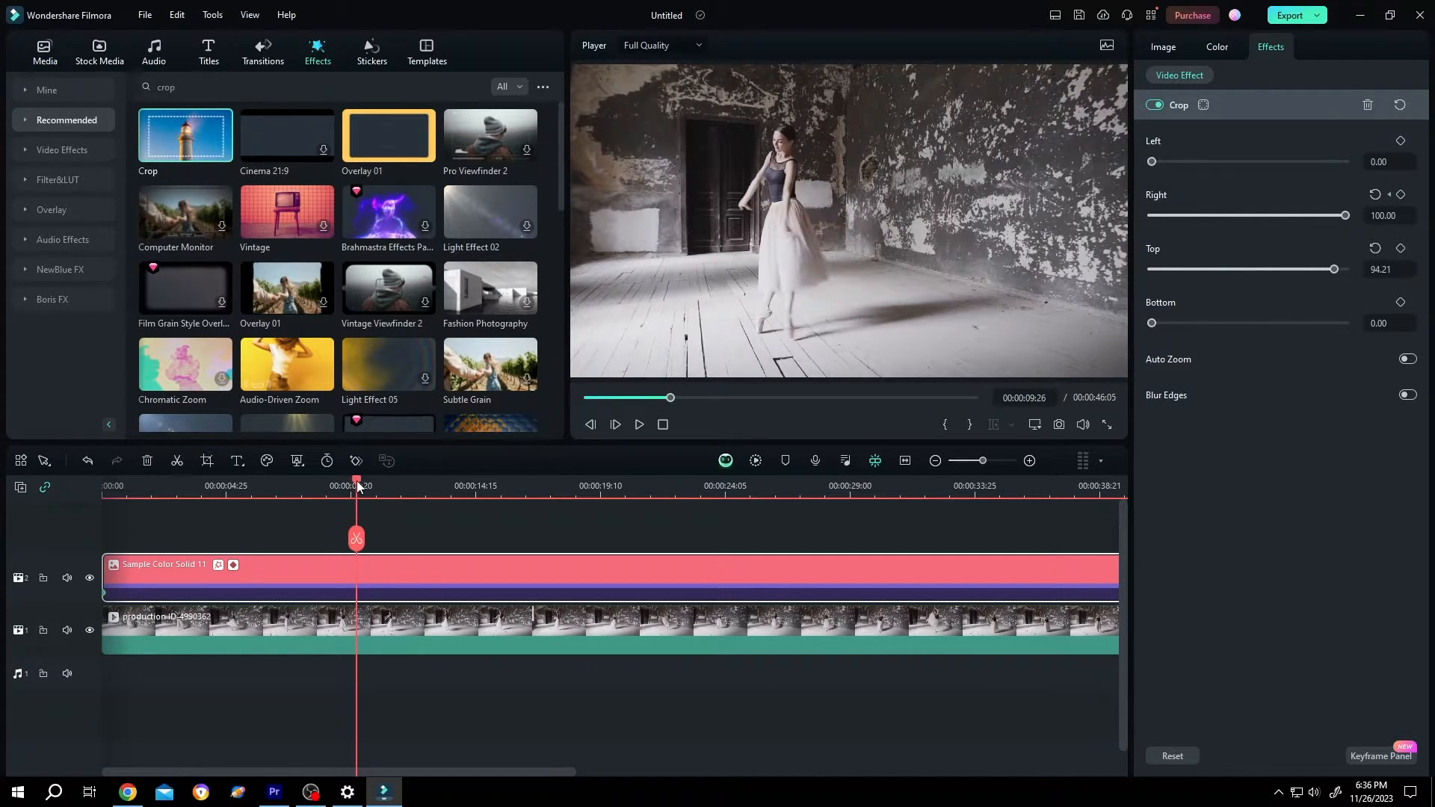
left_click_drag(1345, 215, 1264, 215)
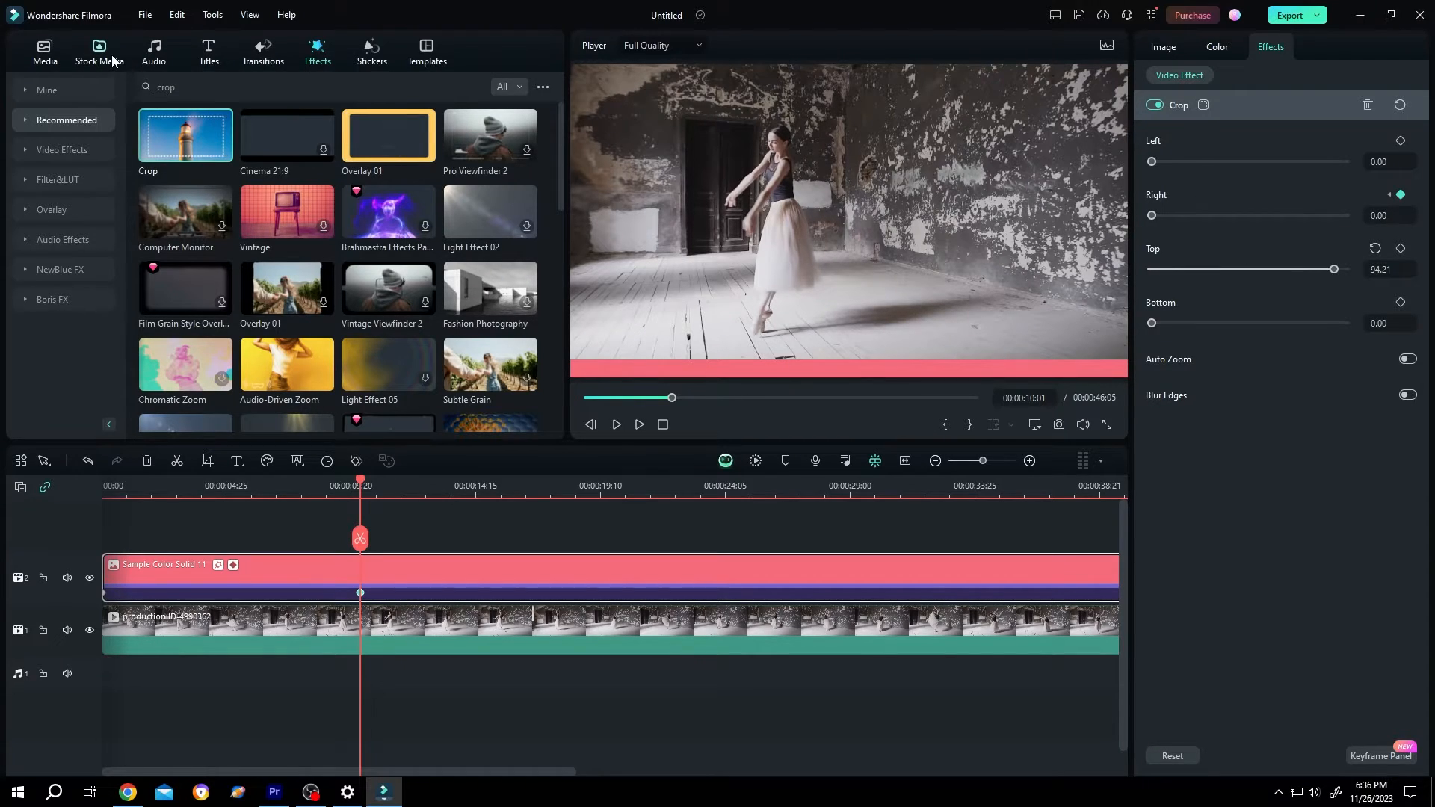
- Add a second Sample Color Solid 11 on track 3 and crop it with Right about 96 to a thin left strip
left_click(99, 52)
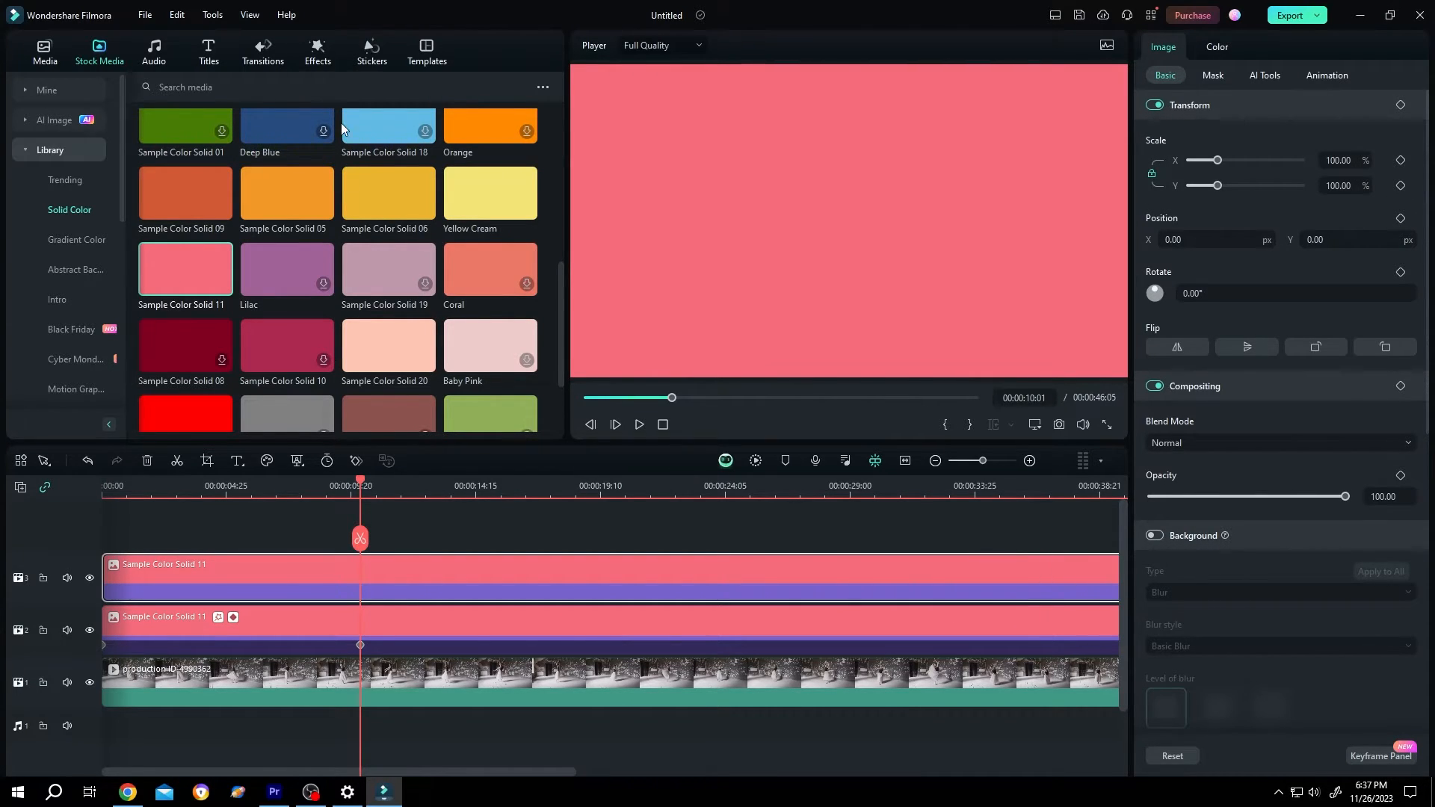
left_click(317, 53)
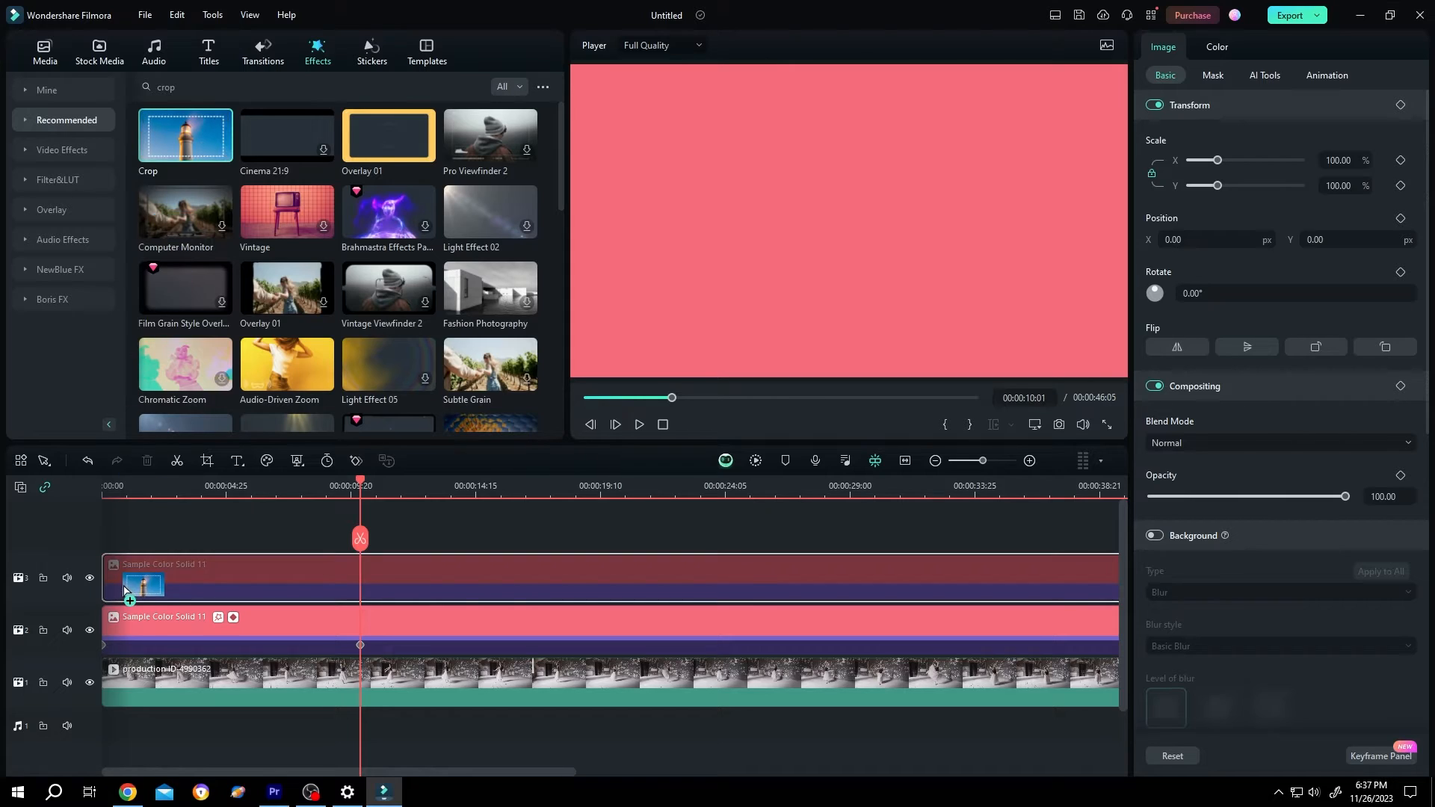
left_click(1270, 47)
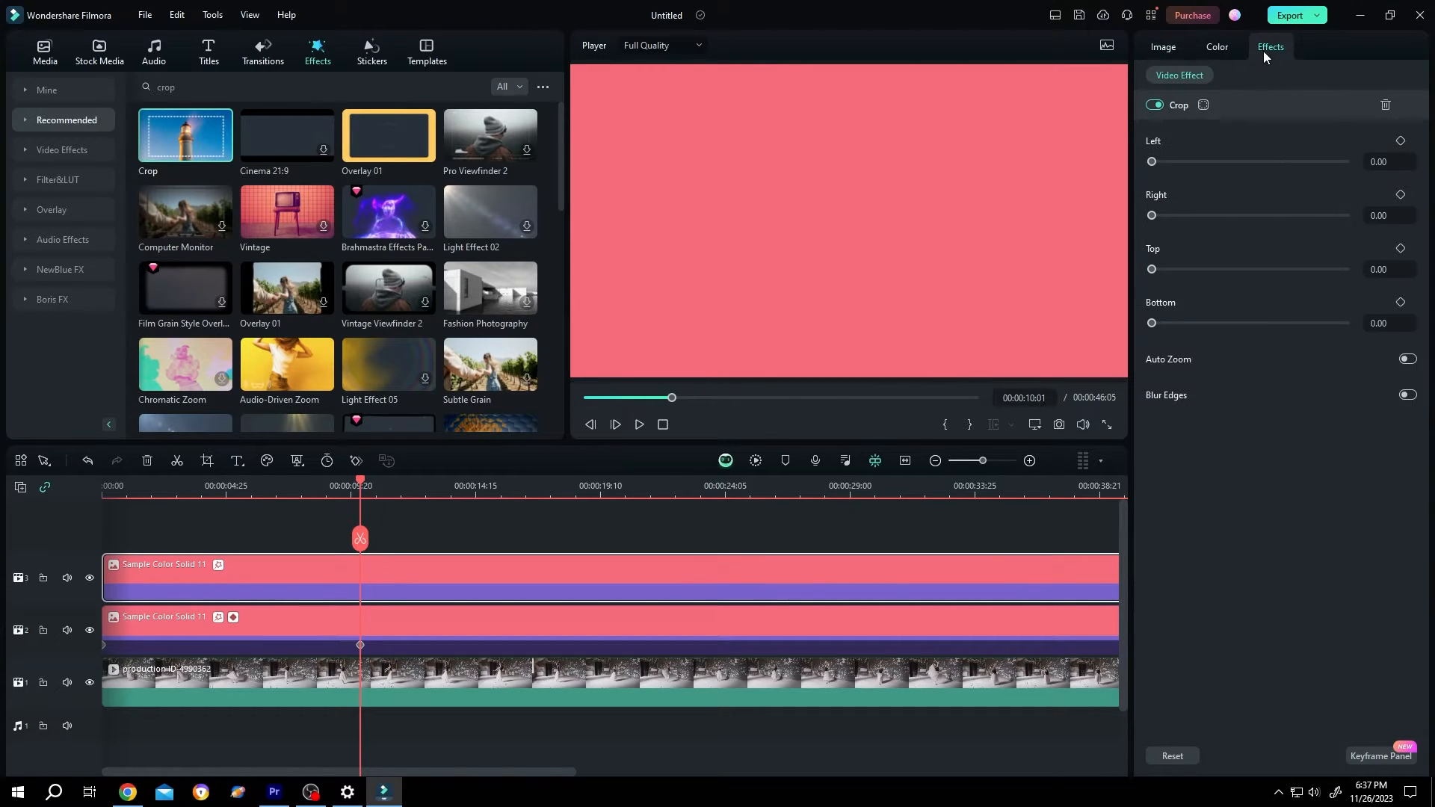
left_click_drag(1151, 216, 1306, 215)
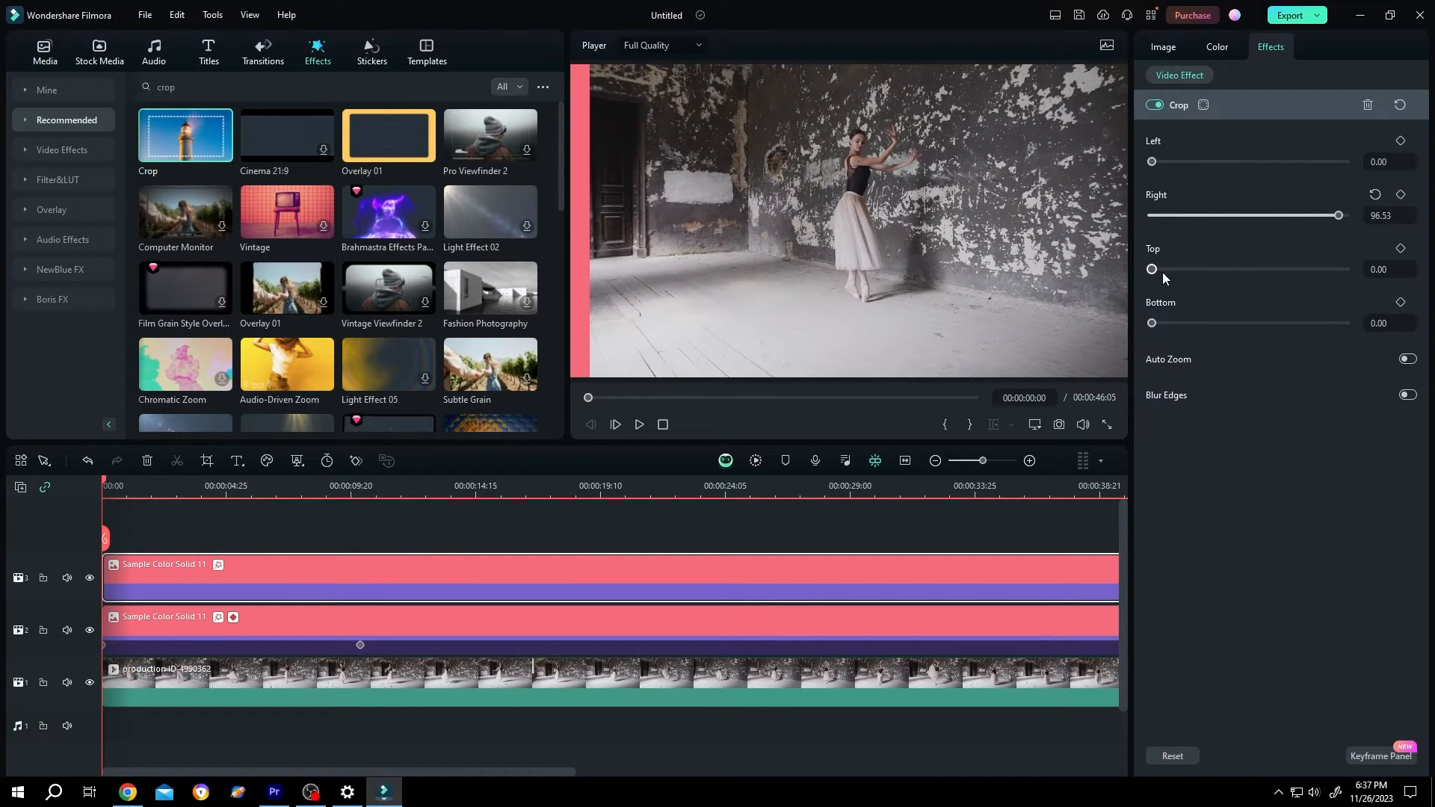
- Keyframe the left bar's Top crop so it is cropped away at 0s
left_click(1399, 248)
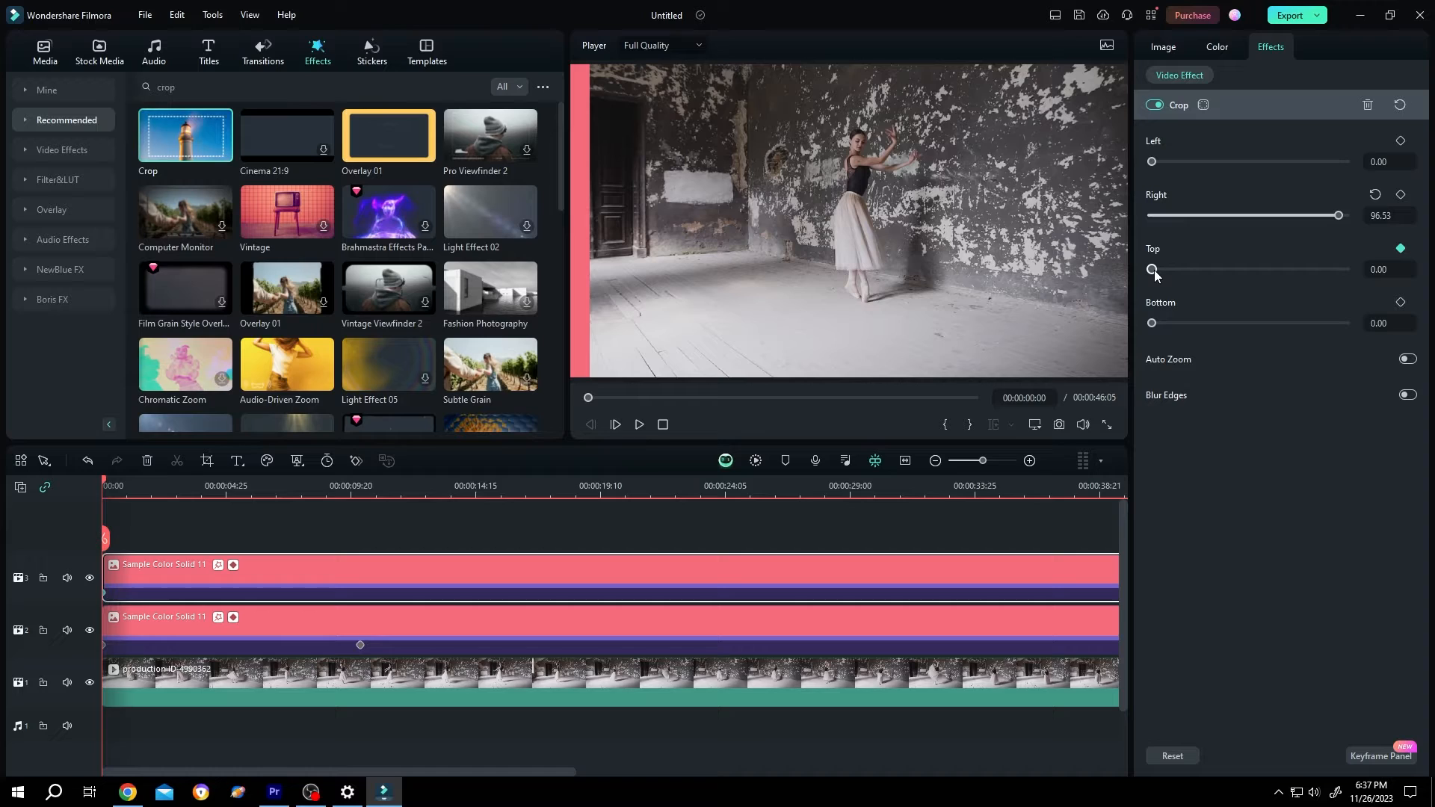
left_click_drag(1152, 268, 1344, 267)
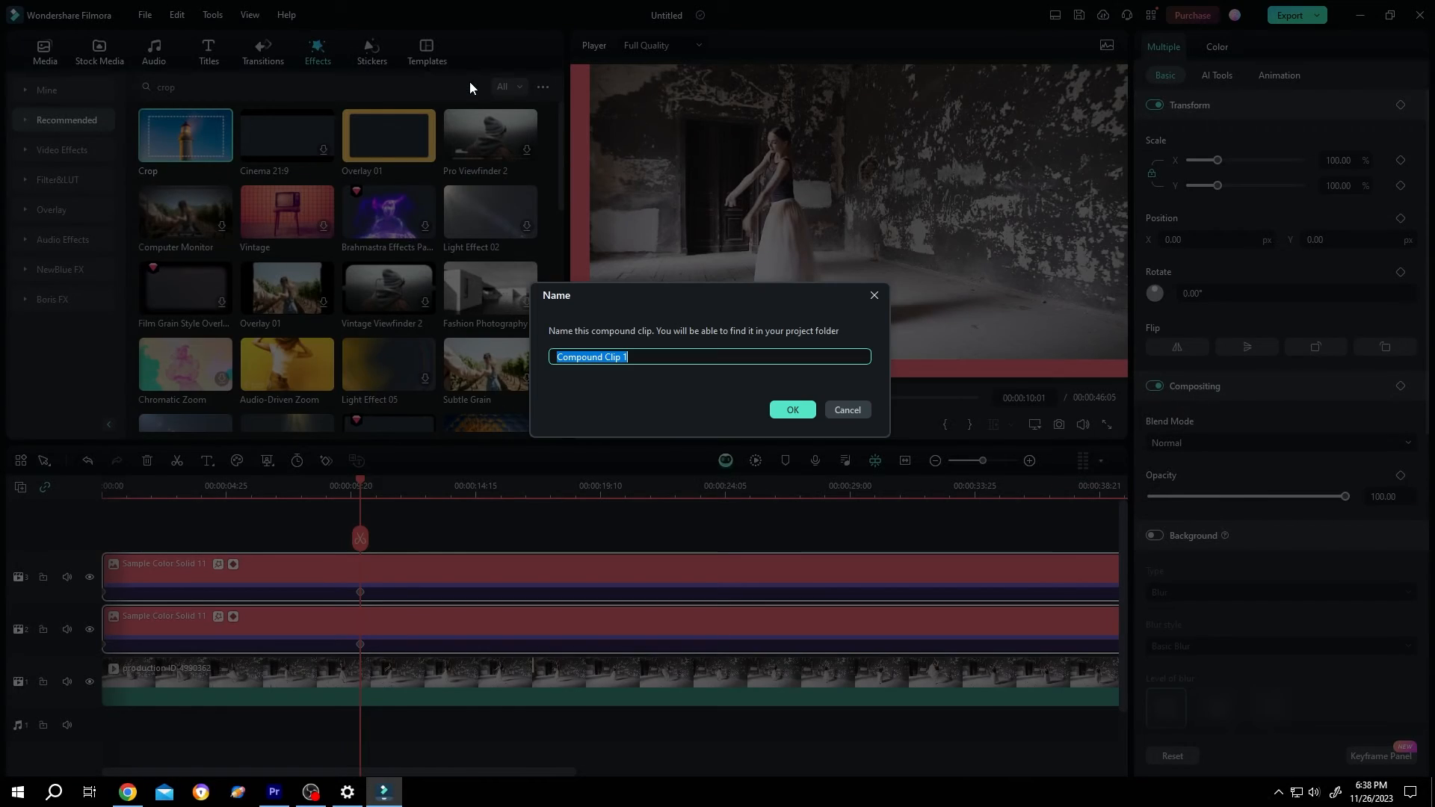
- Merge both pink bar clips into a compound clip named Compound Clip 1
left_click(792, 410)
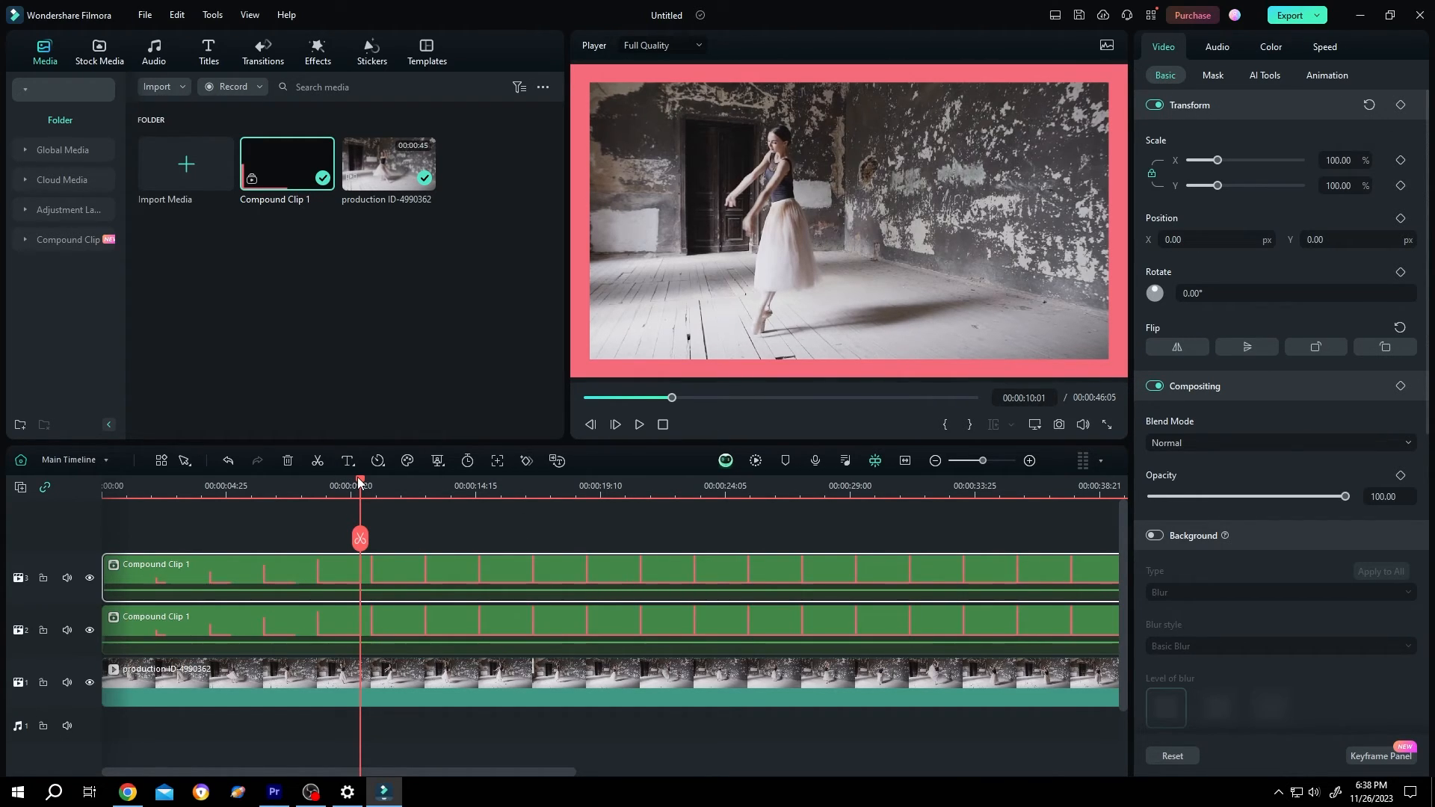
- Play the dance video to preview the pink border animating in from opposite corners
left_click(638, 423)
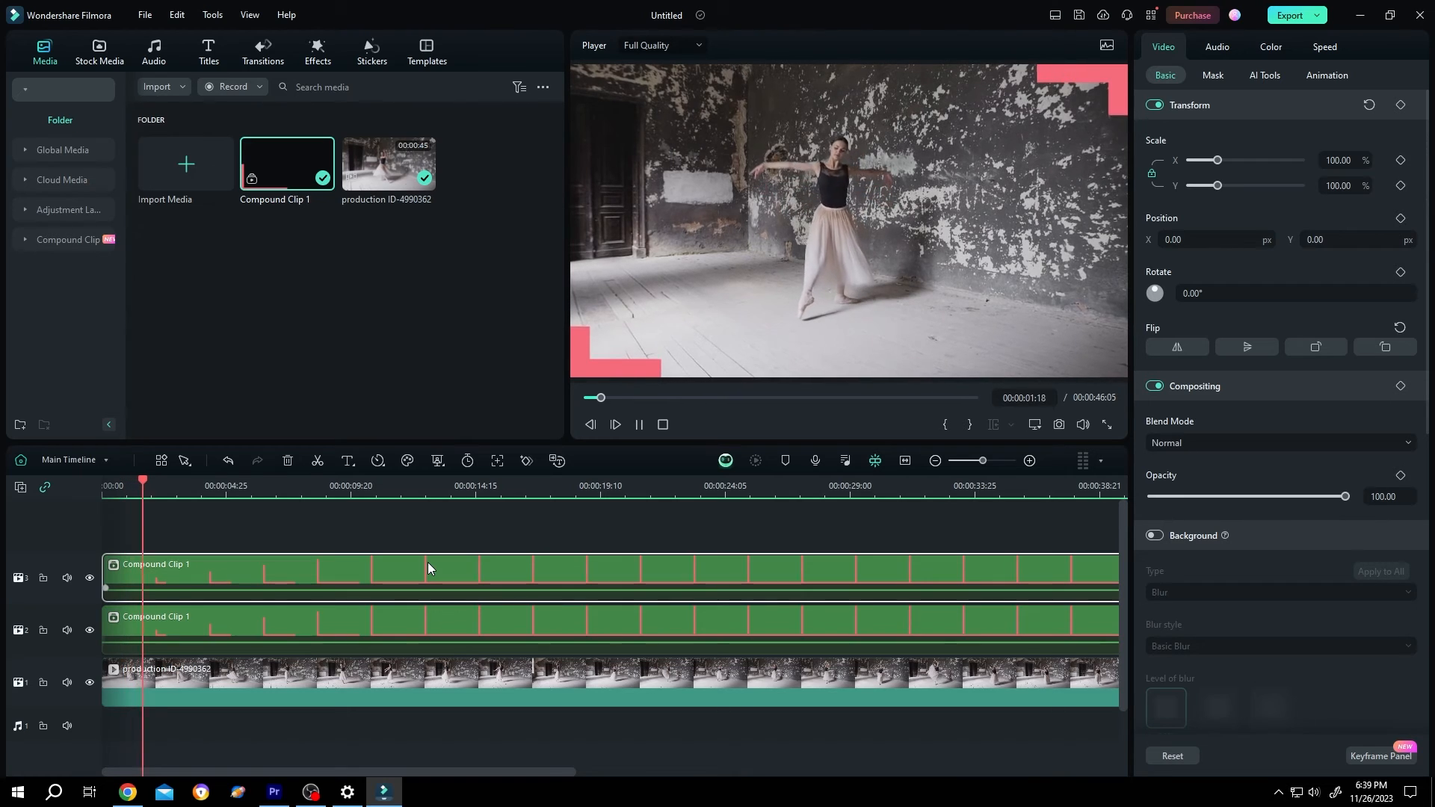